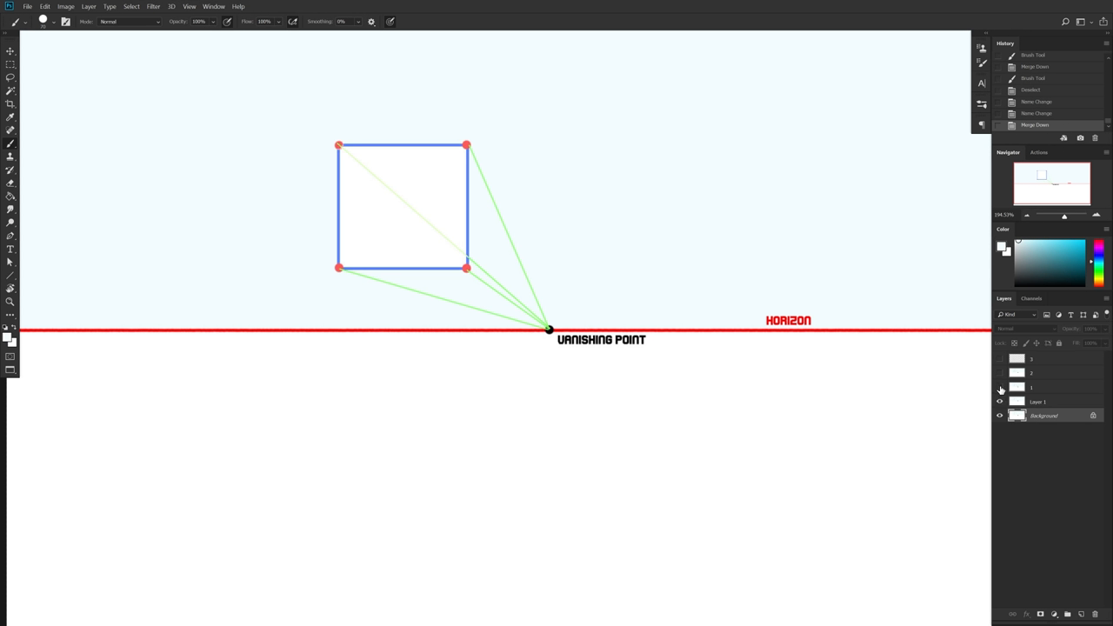
Turn on the layer showing the one-point perspective box example.
left_click(999, 373)
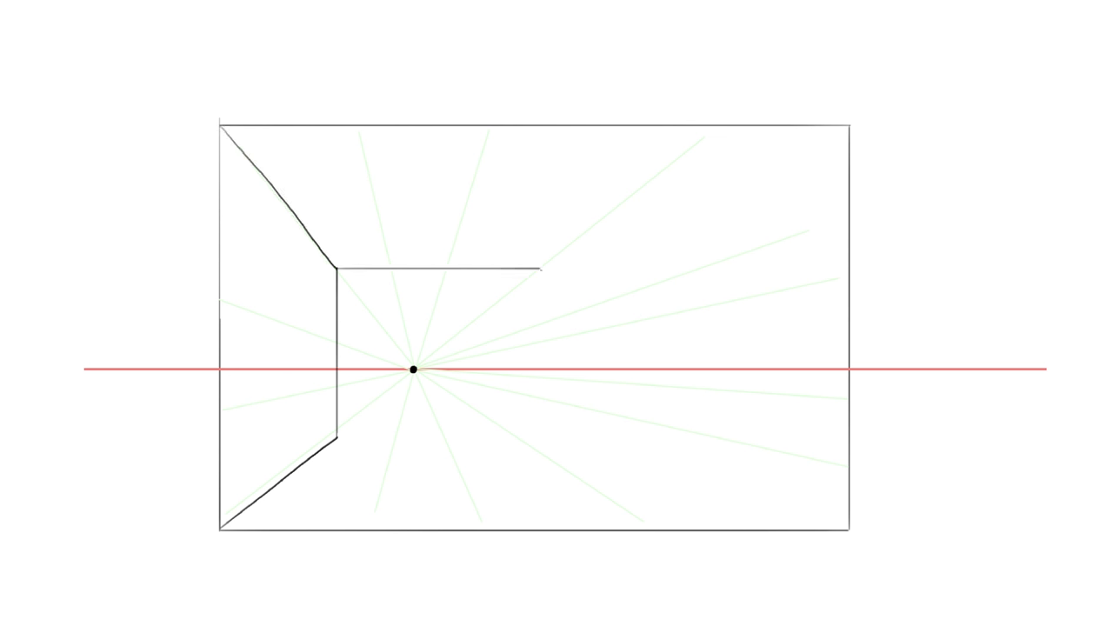
left_click_drag(587, 266, 848, 126)
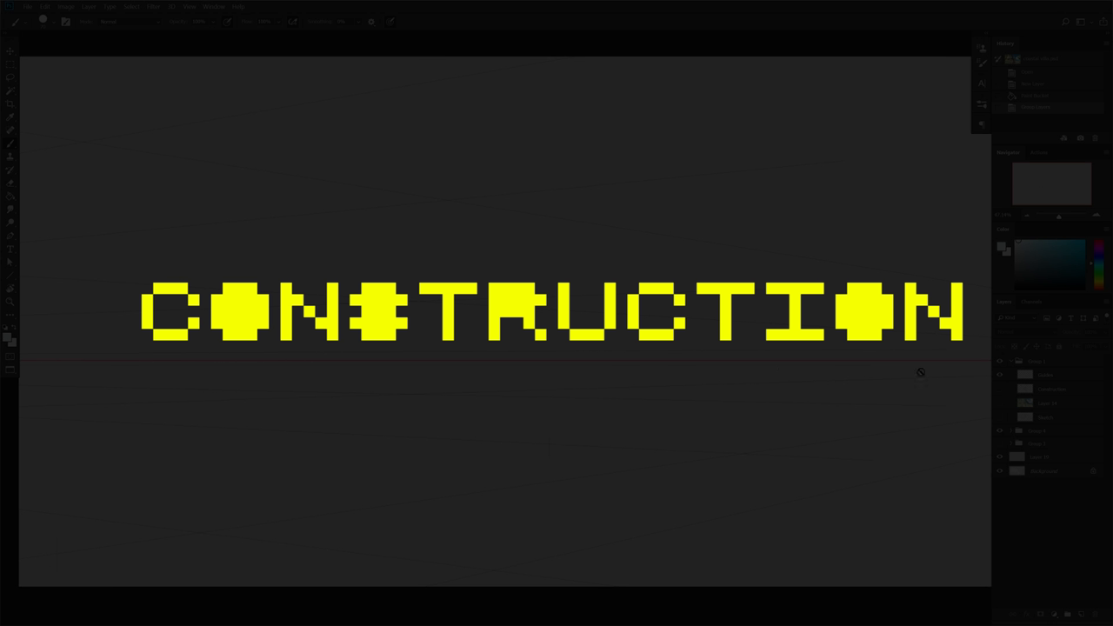
left_click(999, 388)
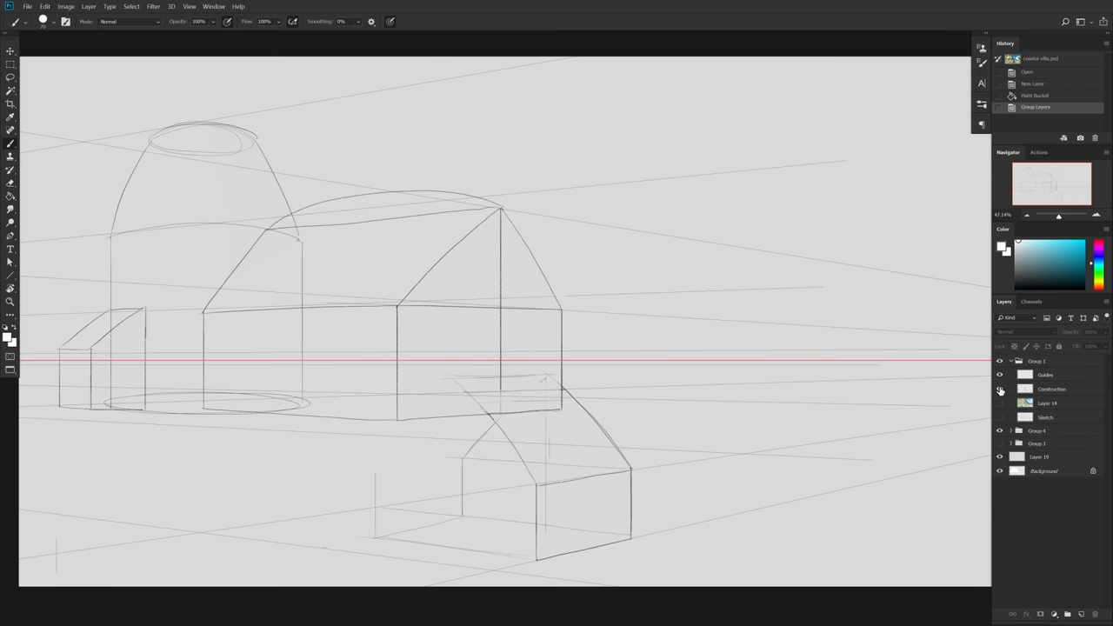
mouse_move(999, 389)
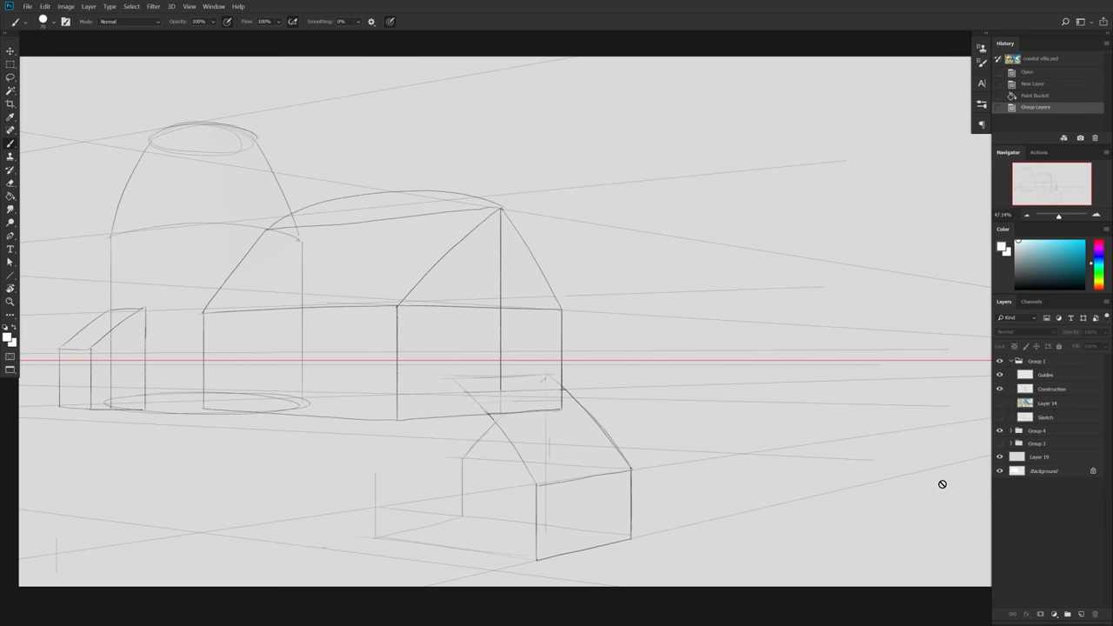
mouse_move(299, 357)
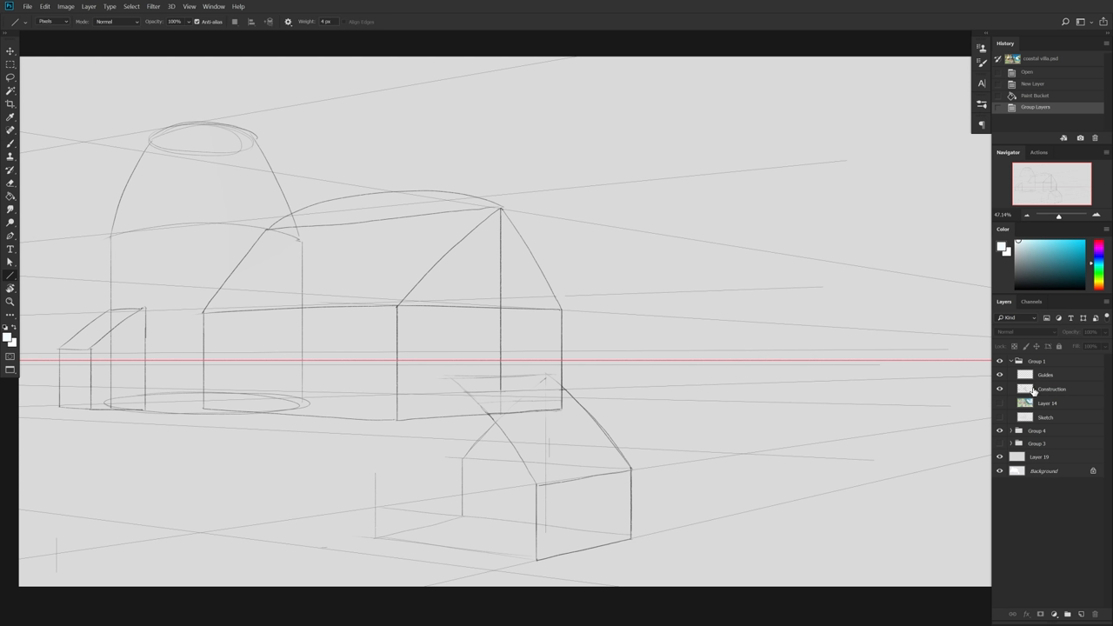
Show the Guides layer and hide the Construction and other sketch layers.
left_click(1052, 388)
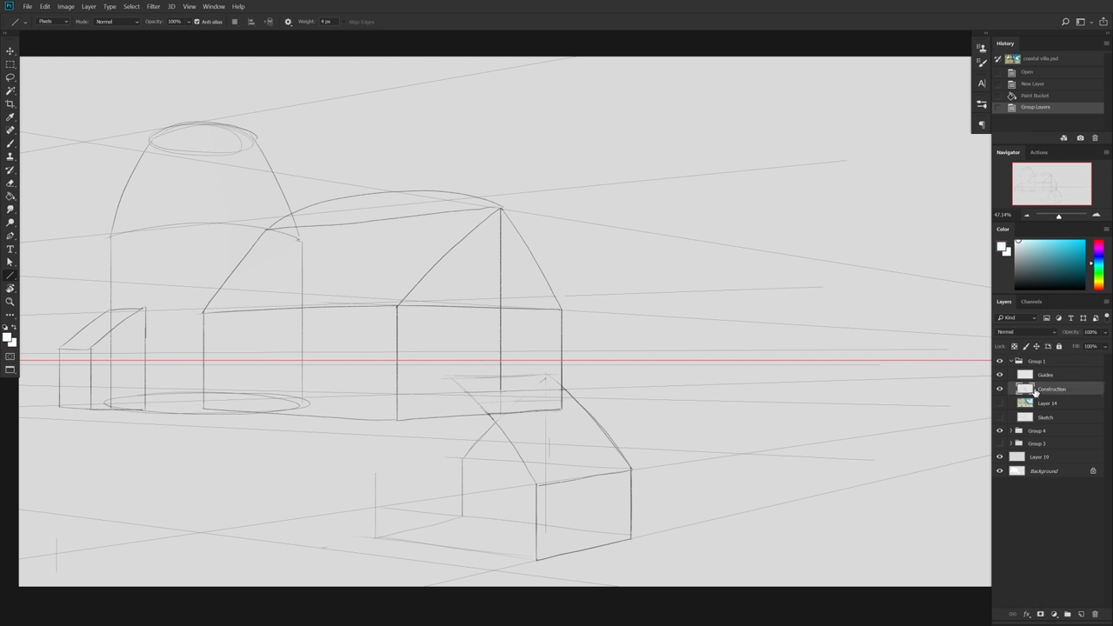
left_click(999, 373)
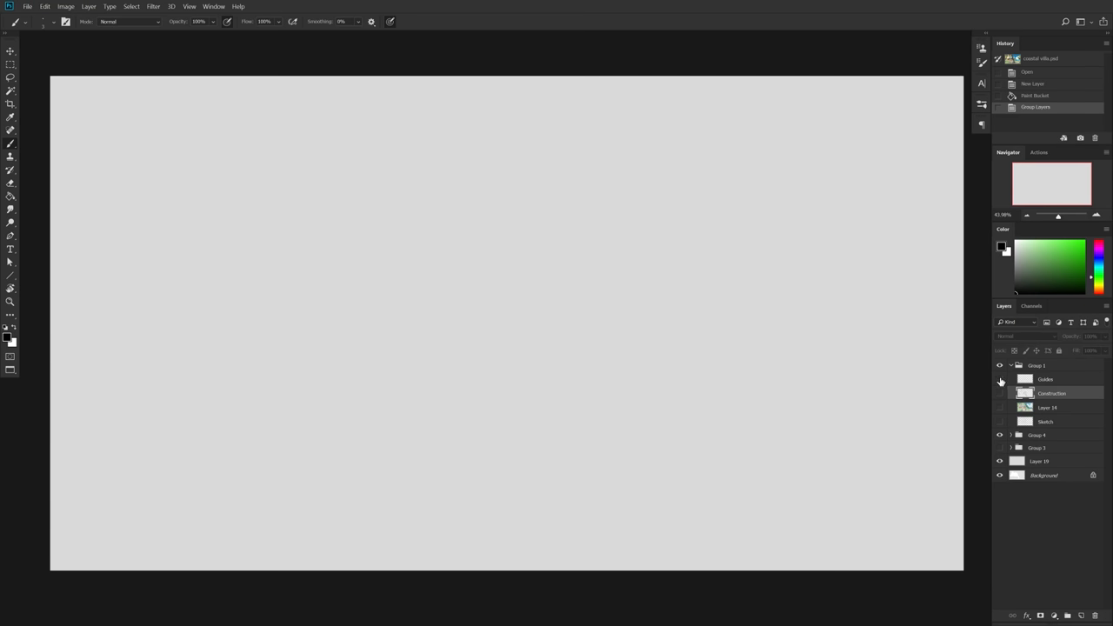
left_click(999, 379)
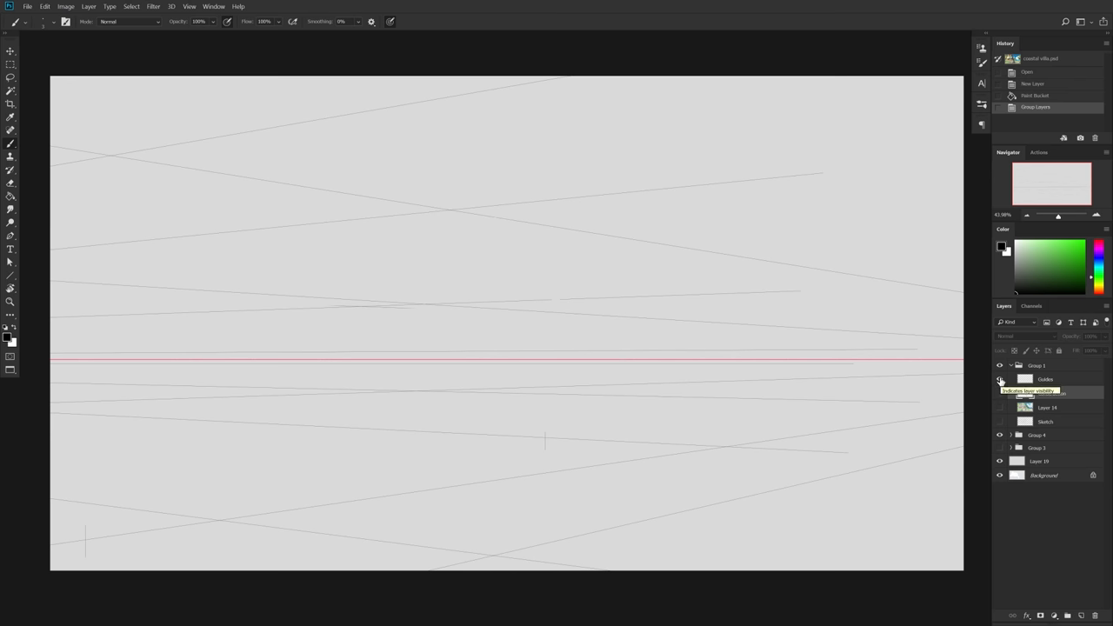
left_click(998, 392)
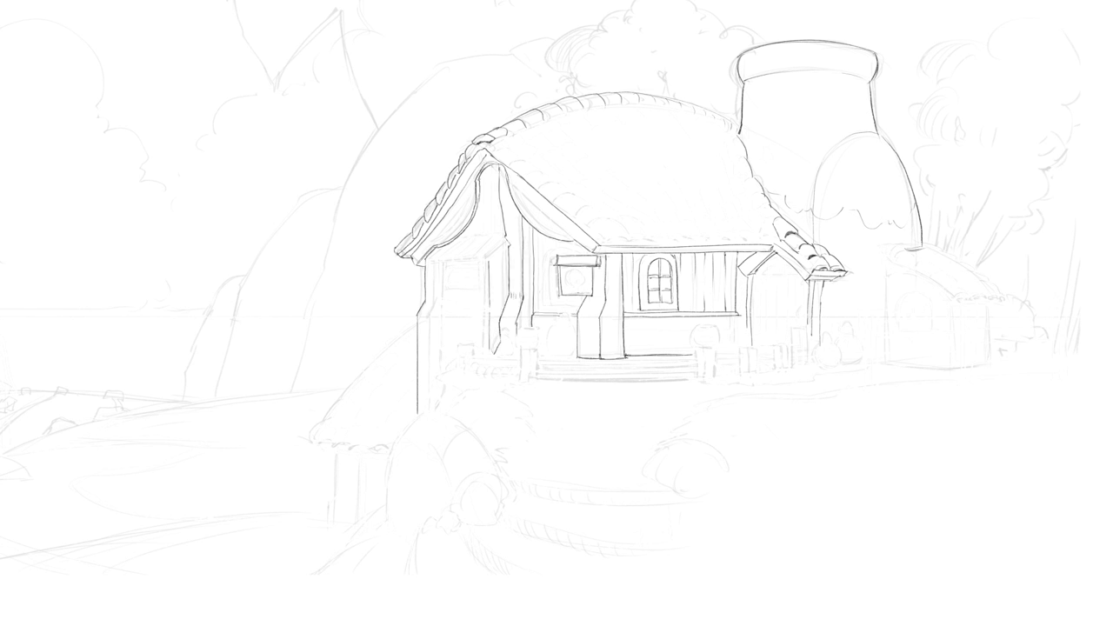
Redraw the cottage's roof tiles, porch steps and pots with cleaner brush lines.
left_click_drag(556, 261, 561, 347)
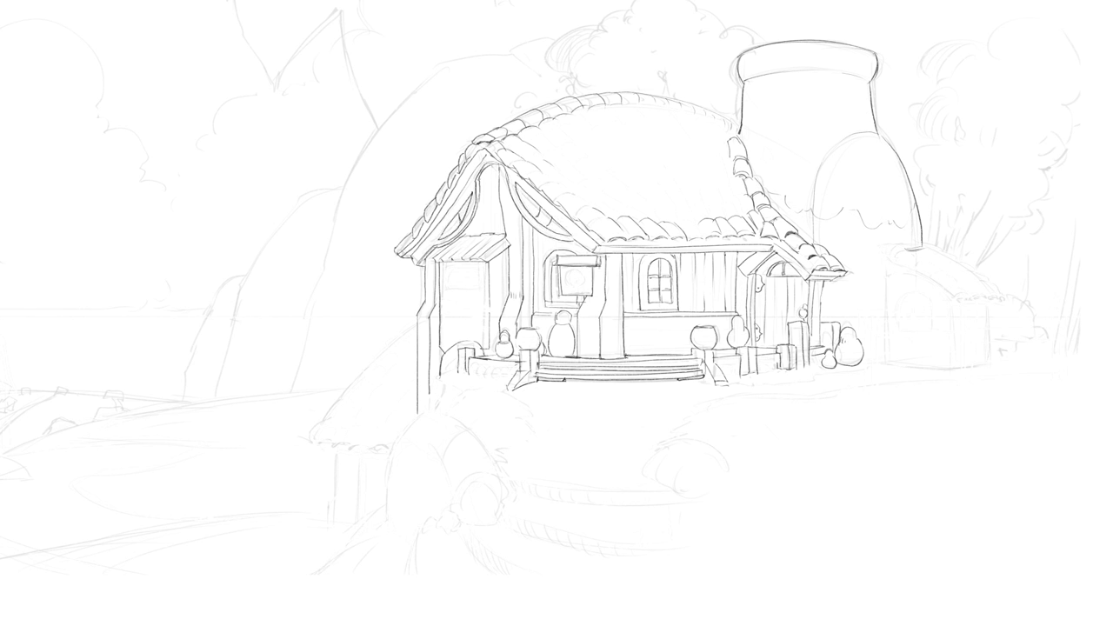
left_click_drag(865, 322, 1069, 365)
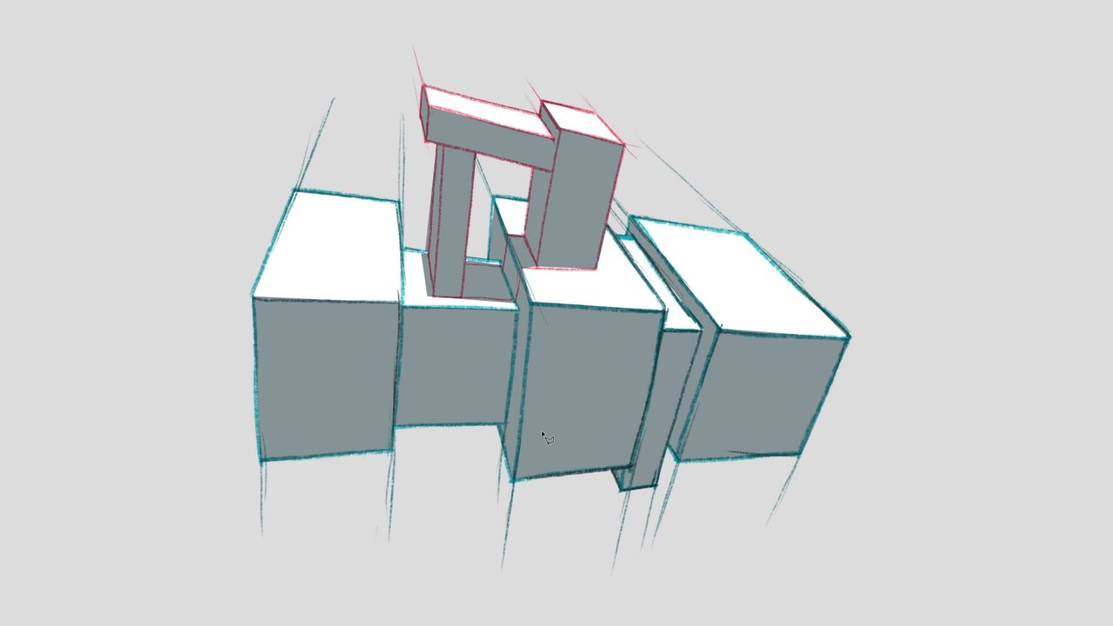
mouse_move(959, 337)
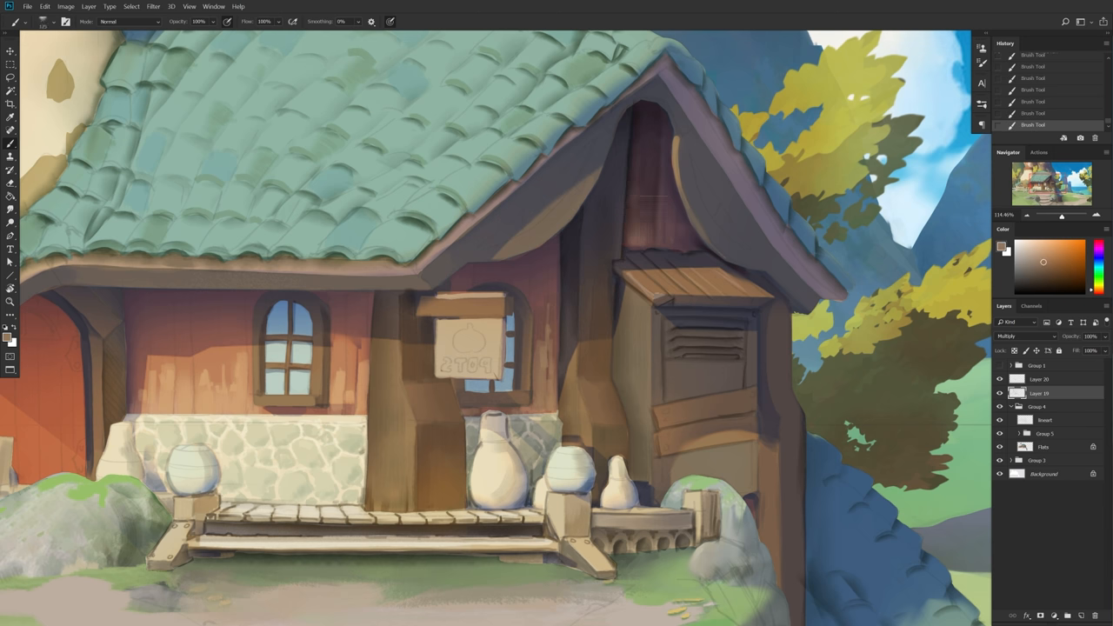
Add more brush strokes on Layer 21 and pick a soft green foreground colour.
left_click_drag(661, 78, 826, 313)
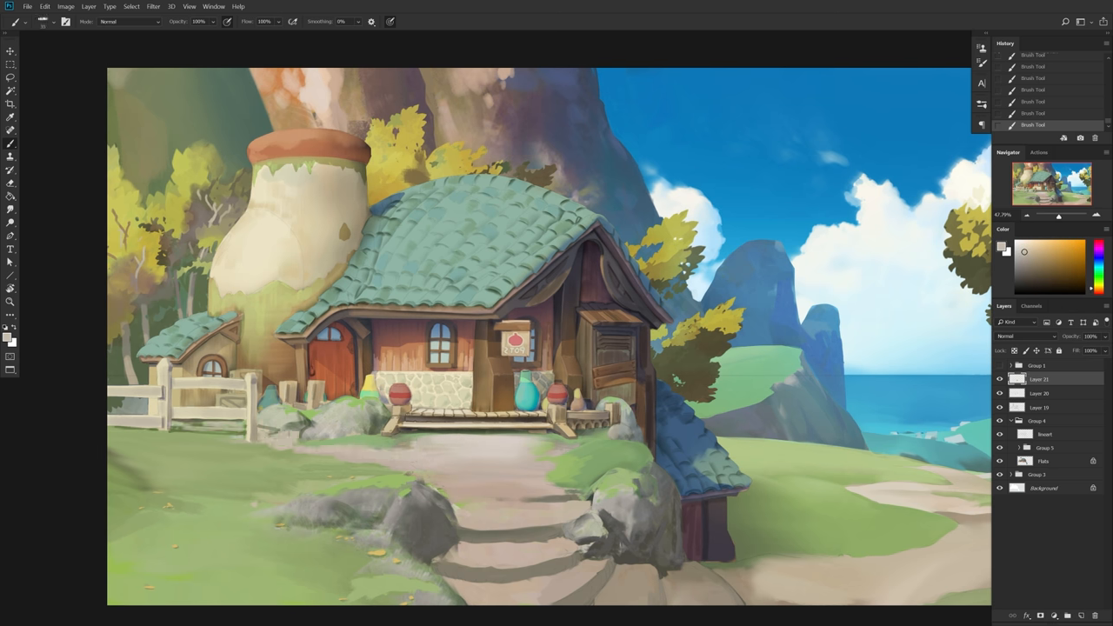
left_click(1046, 252)
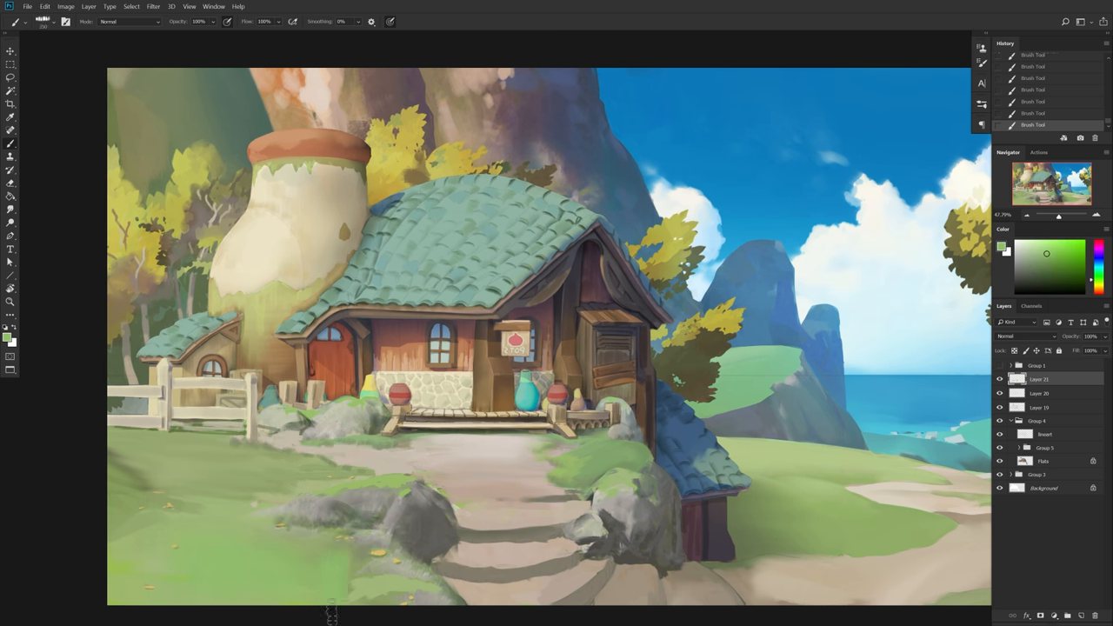